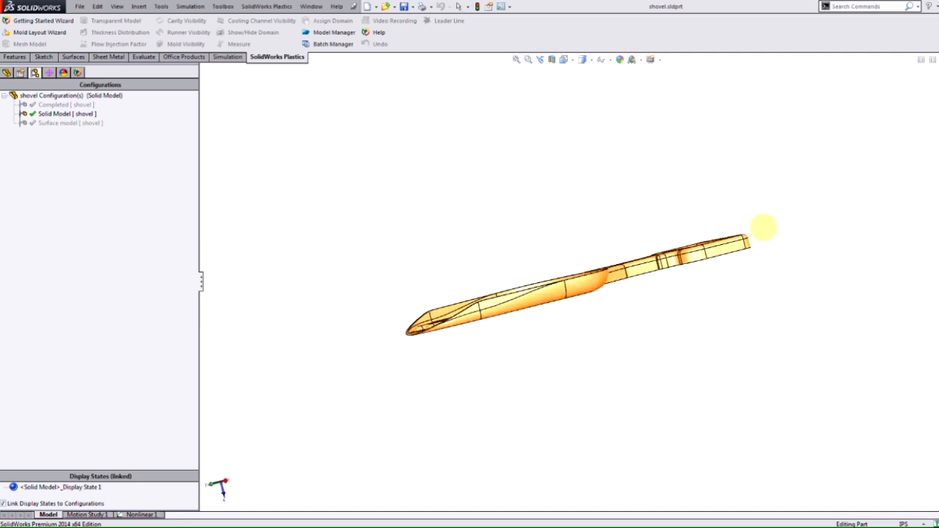
# Orbit the shovel into an isometric-style view showing the full scoop and handle.
pyautogui.moveTo(763, 227); pyautogui.dragTo(776, 374)
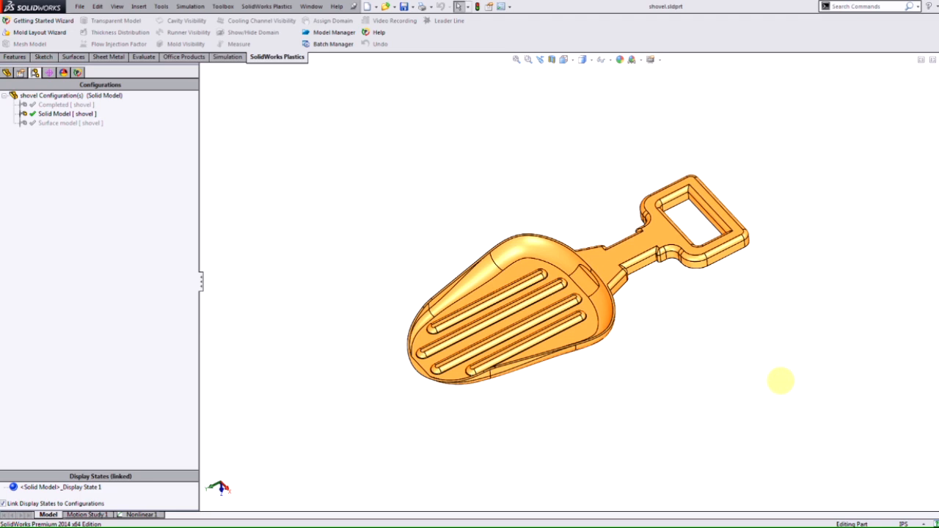
pyautogui.moveTo(390, 147)
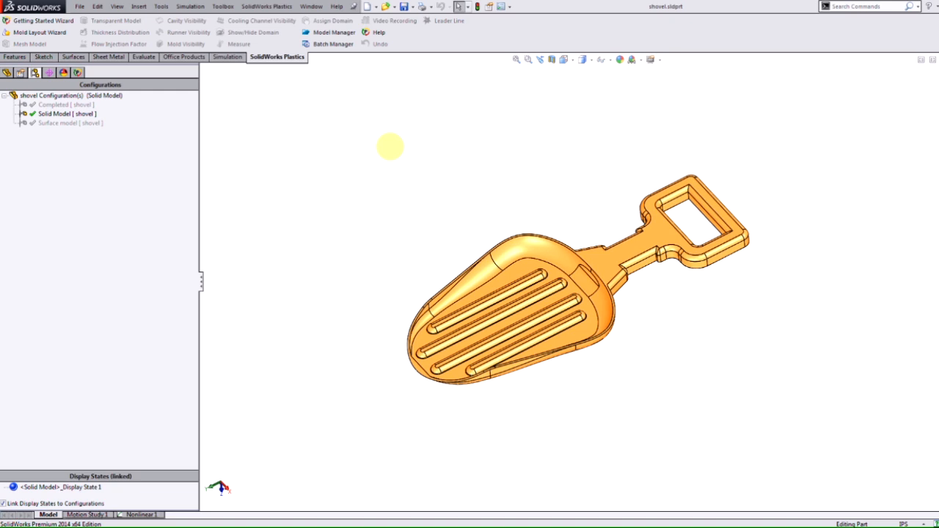
pyautogui.moveTo(40, 20)
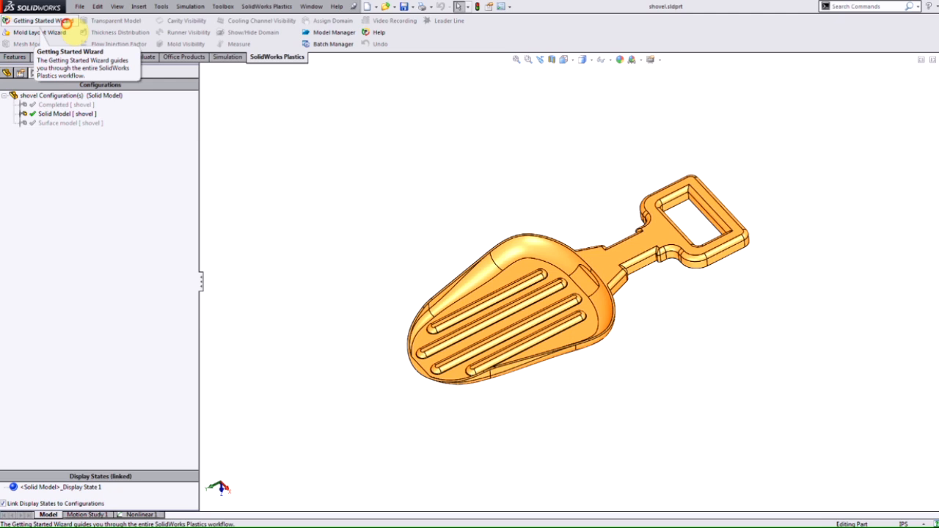
# Launch the Getting Started Wizard and advance past its welcome page.
pyautogui.click(42, 21)
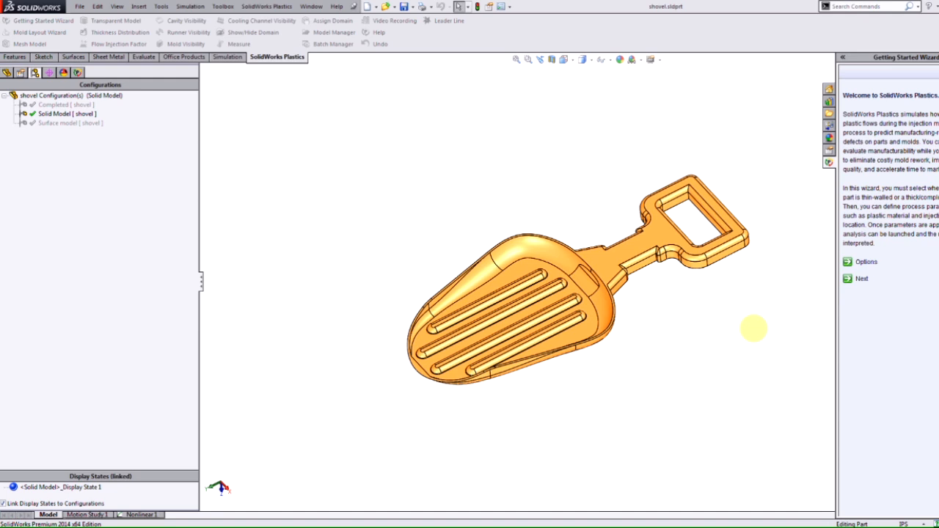
pyautogui.moveTo(750, 328)
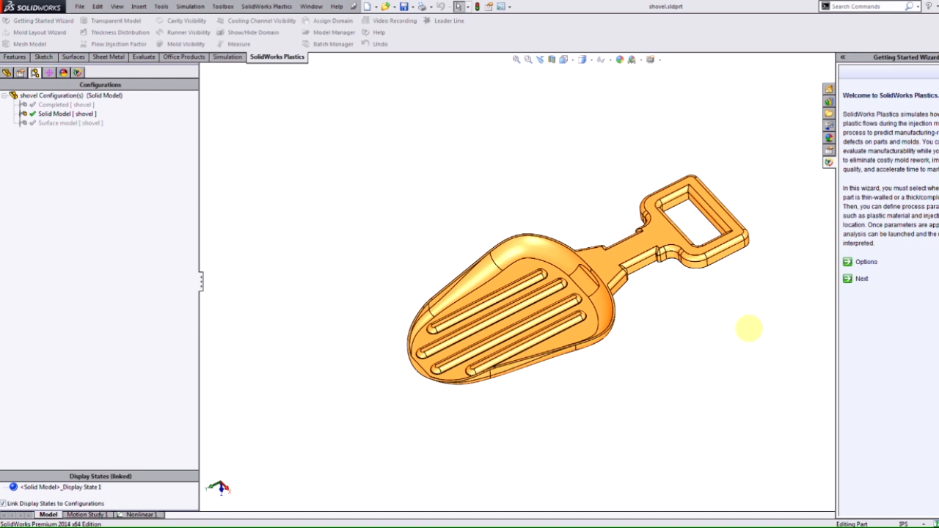
pyautogui.moveTo(739, 305)
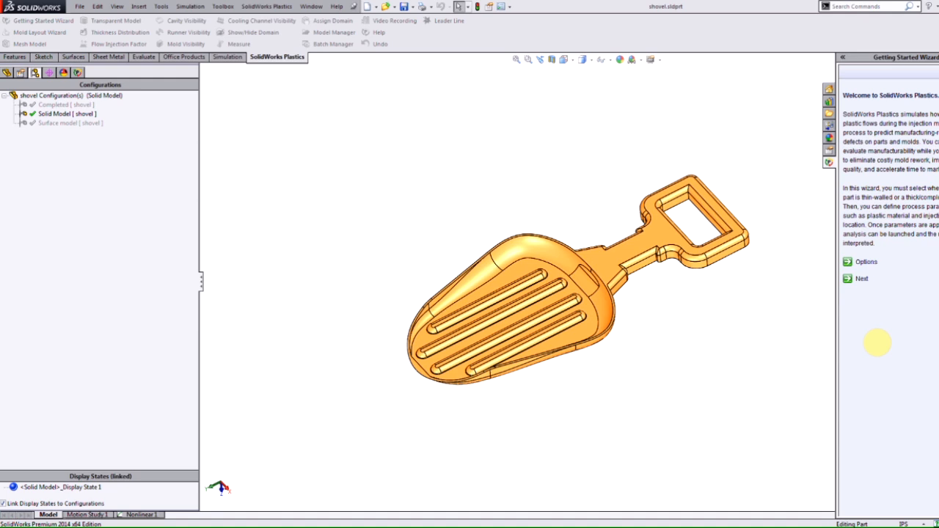
pyautogui.click(861, 278)
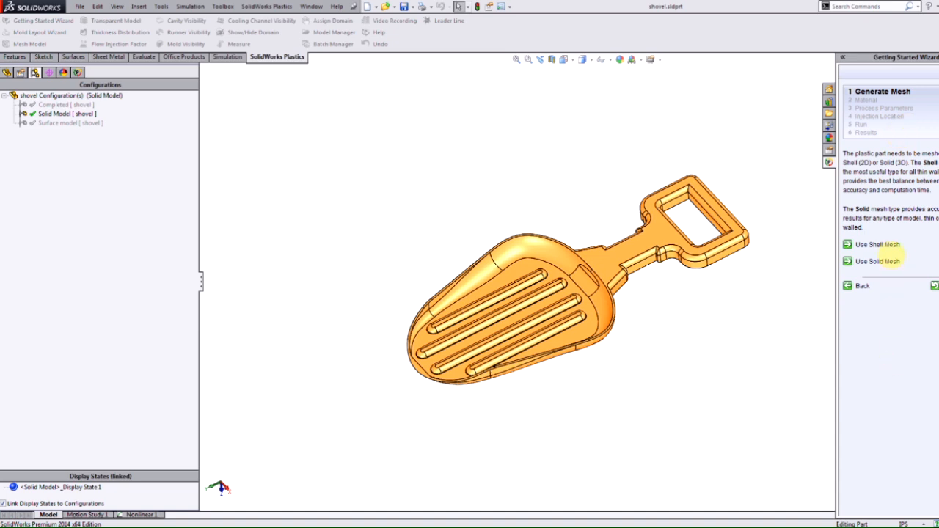
# Choose Use Solid Mesh, decline previous meshing parameters, and mesh the shovel.
pyautogui.click(877, 244)
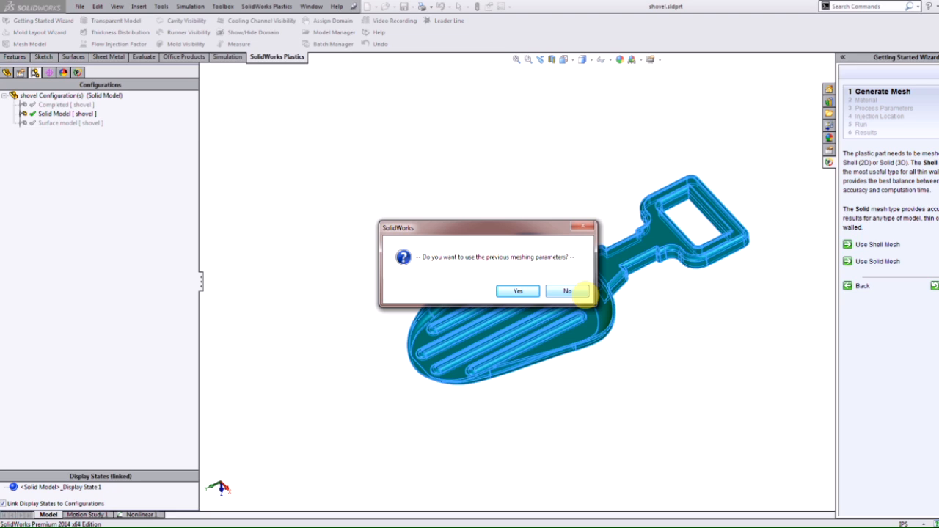
pyautogui.click(567, 291)
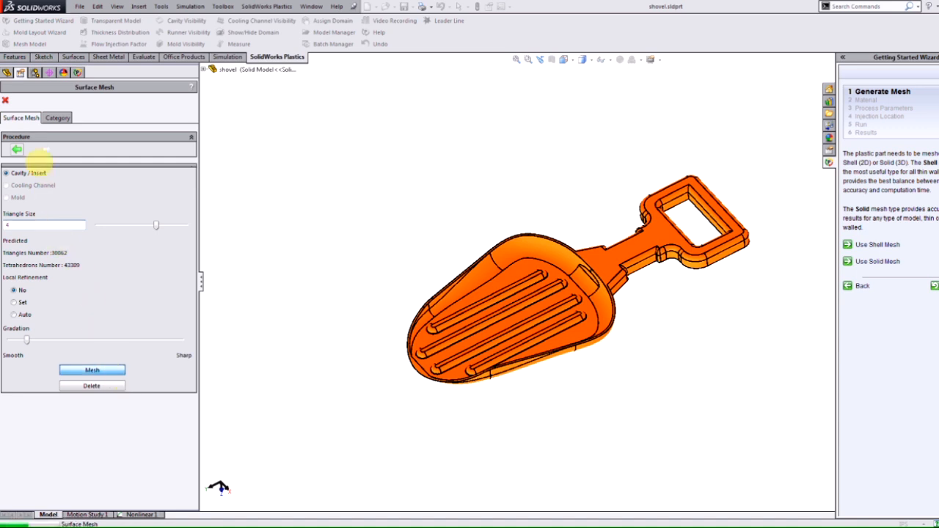
pyautogui.click(92, 370)
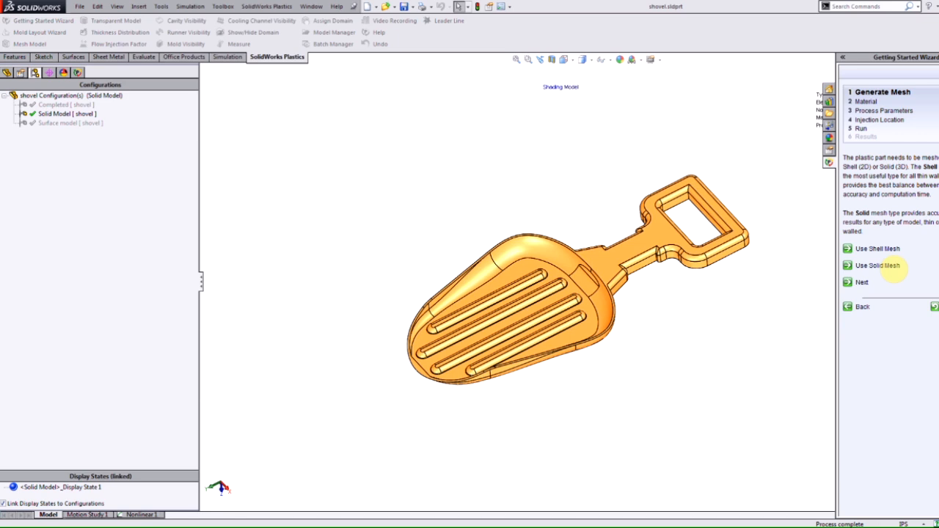
pyautogui.moveTo(862, 281)
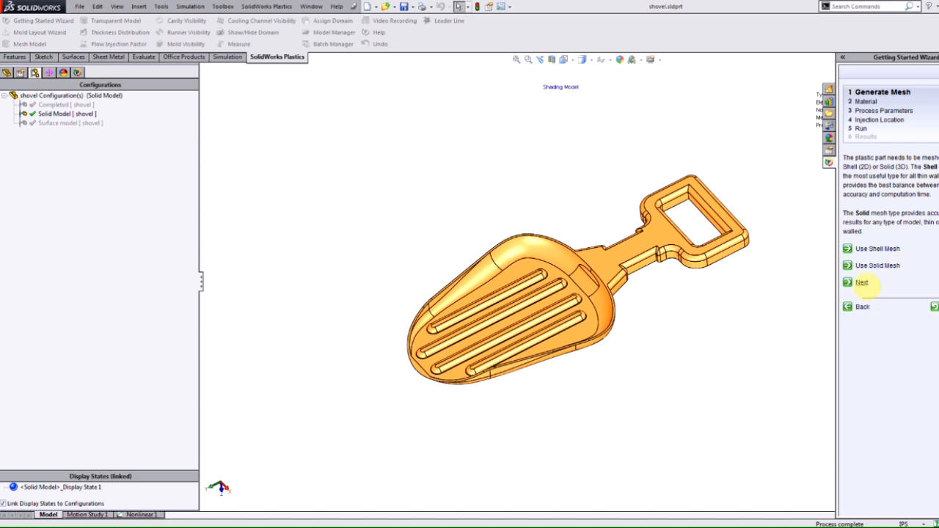
# At the material step, select ABS generic material in the Polymer database.
pyautogui.click(861, 282)
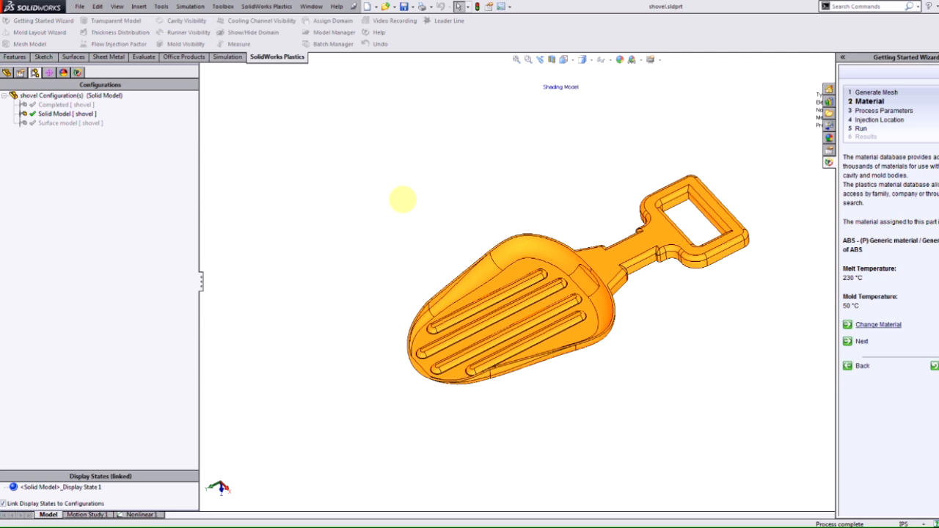
pyautogui.click(877, 324)
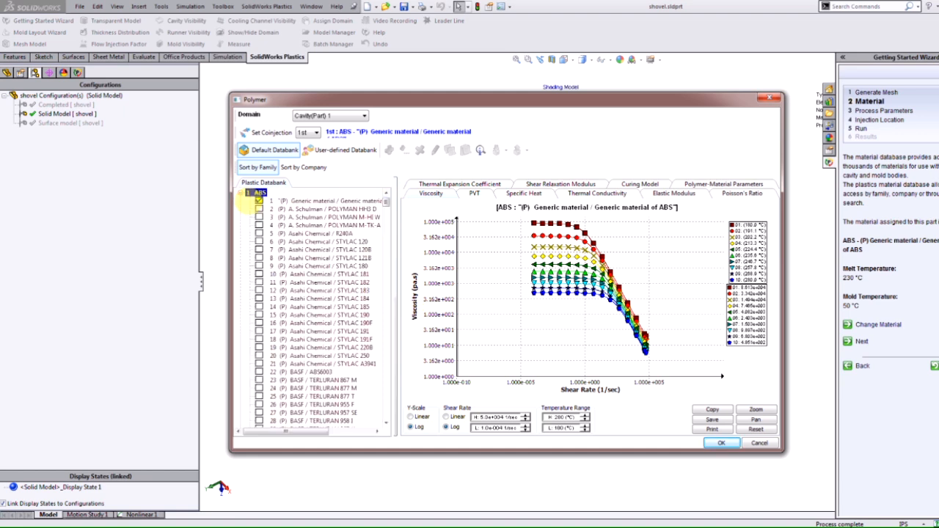
pyautogui.click(721, 442)
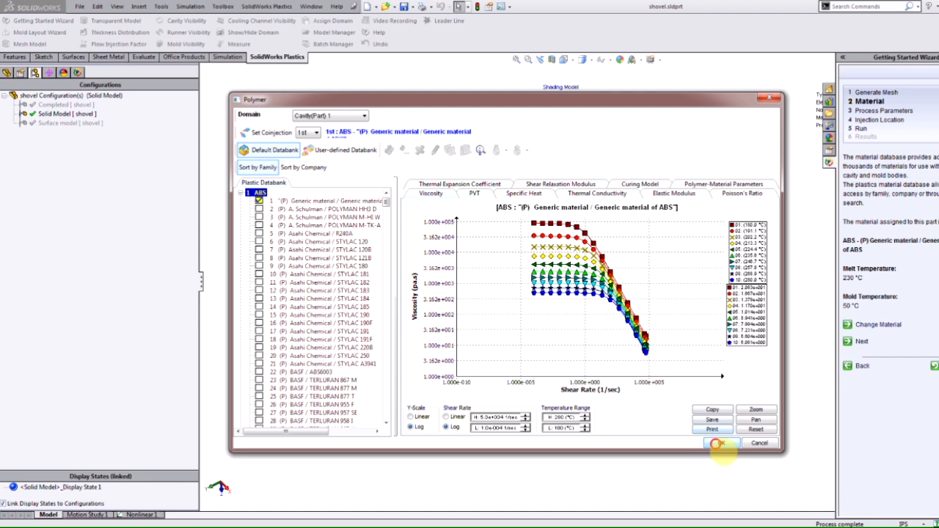
pyautogui.click(720, 442)
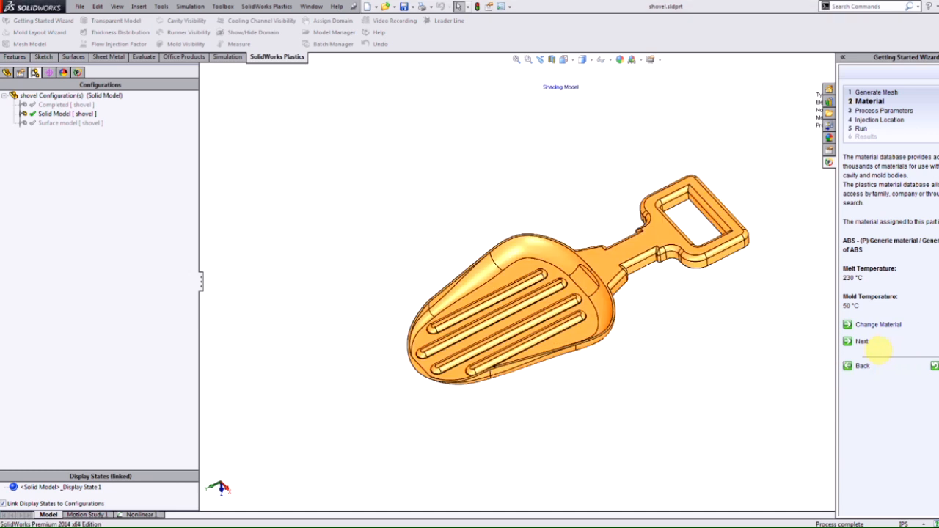
# Review fill settings at Process Parameters, keeping 3.63 s fill time and 100 MPa limit.
pyautogui.click(862, 342)
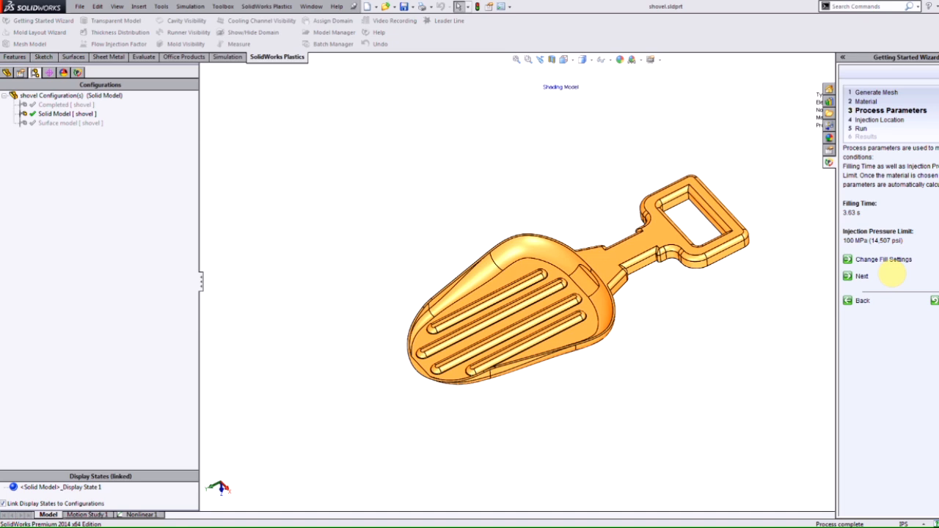
pyautogui.click(884, 259)
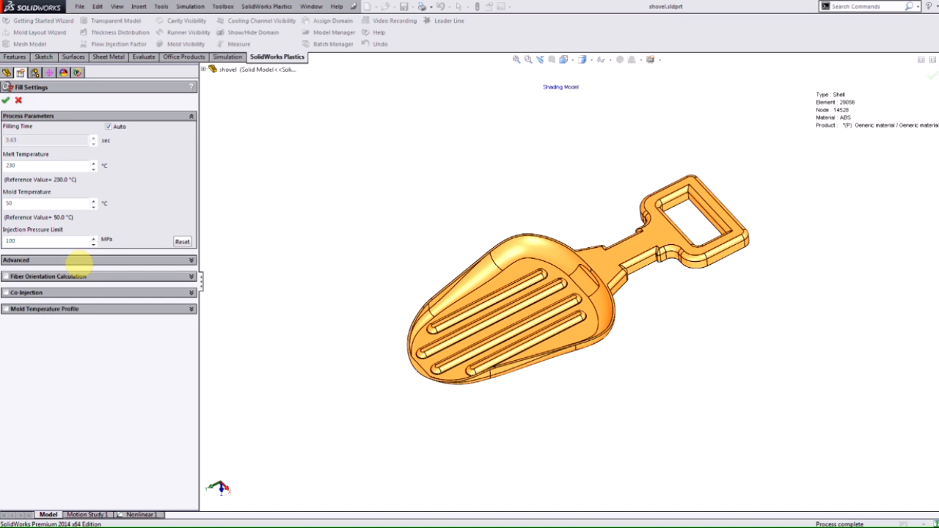
pyautogui.click(16, 260)
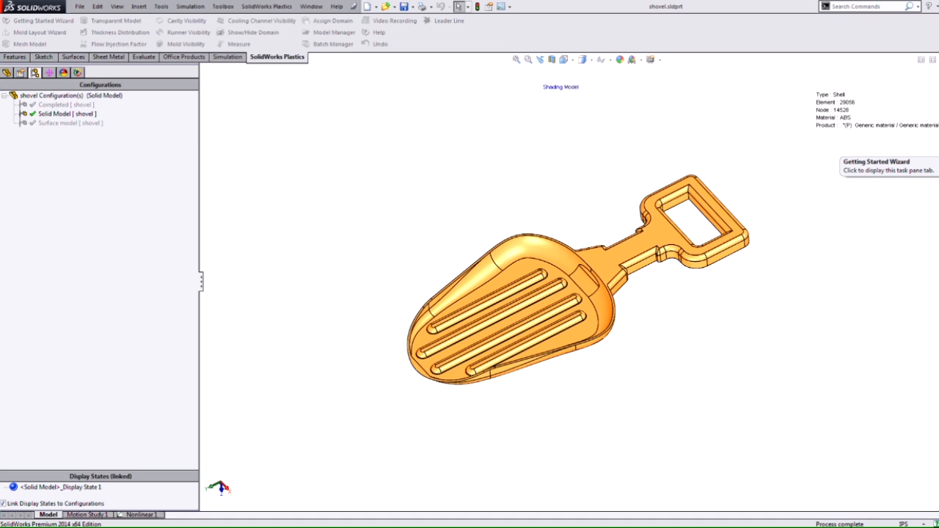
pyautogui.click(887, 166)
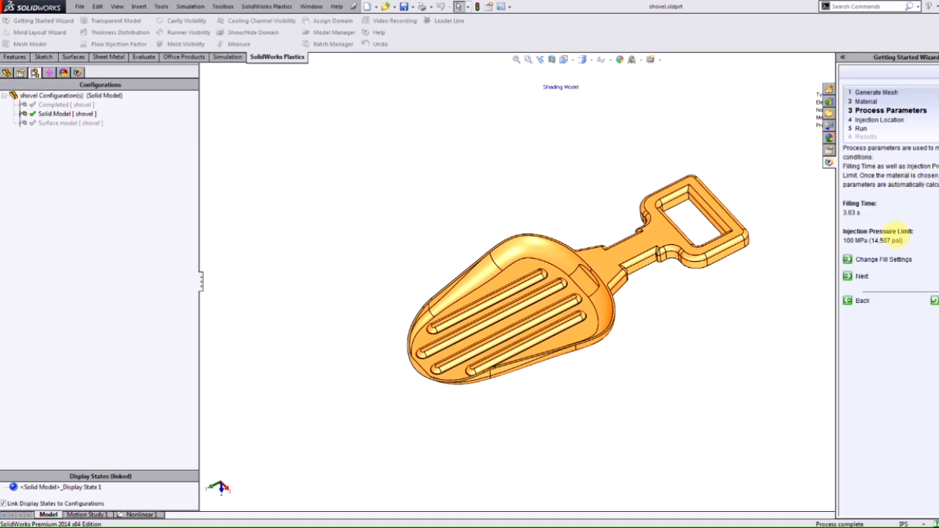
# Add an injection location on the neck where the blade meets the handle.
pyautogui.click(861, 275)
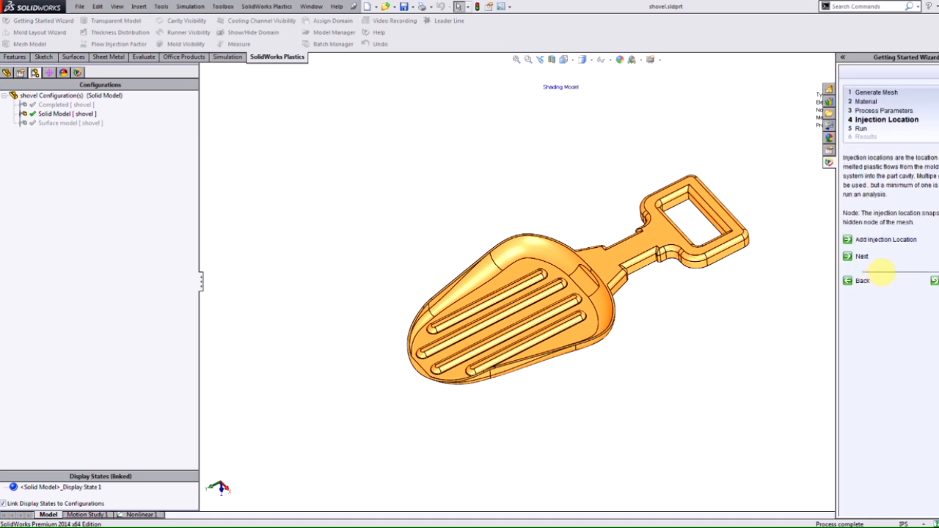
pyautogui.click(885, 239)
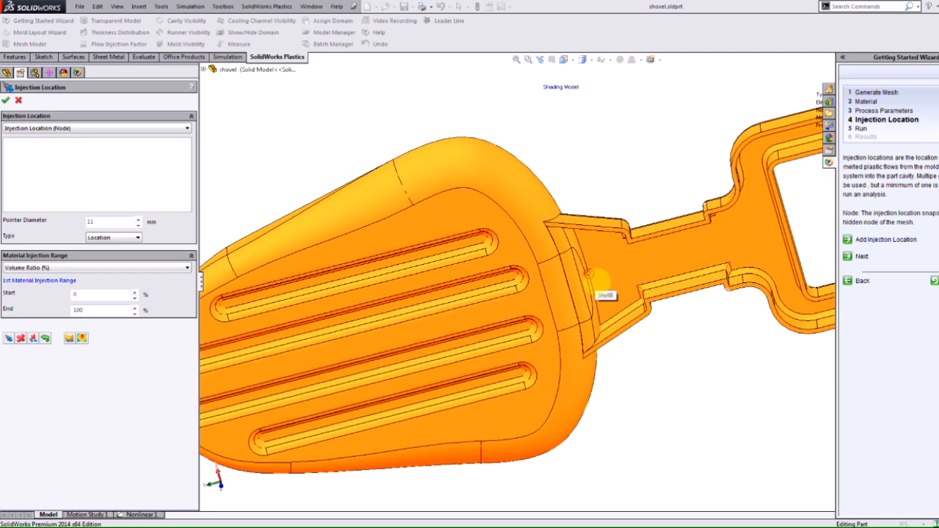
pyautogui.click(596, 277)
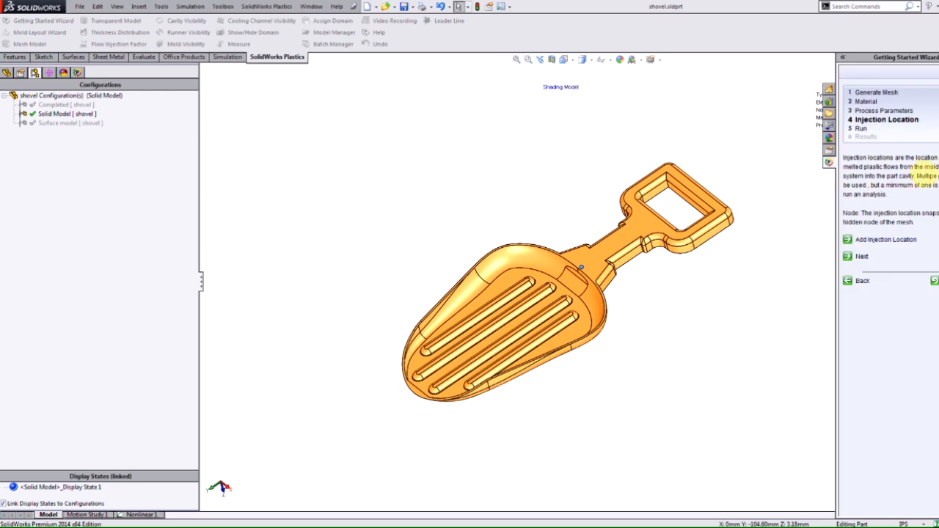
pyautogui.click(861, 256)
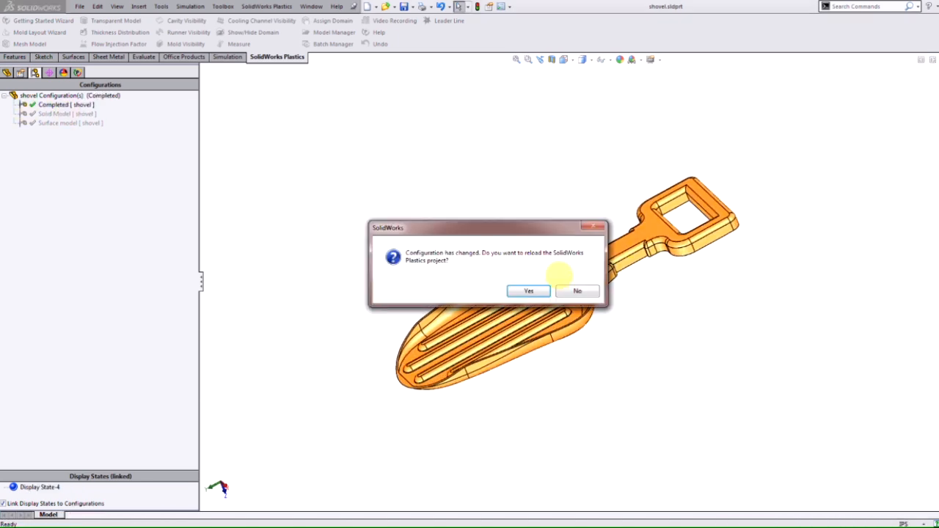
# Reload the project to show the fill time plot, about 0 to 3.2 seconds.
pyautogui.click(528, 291)
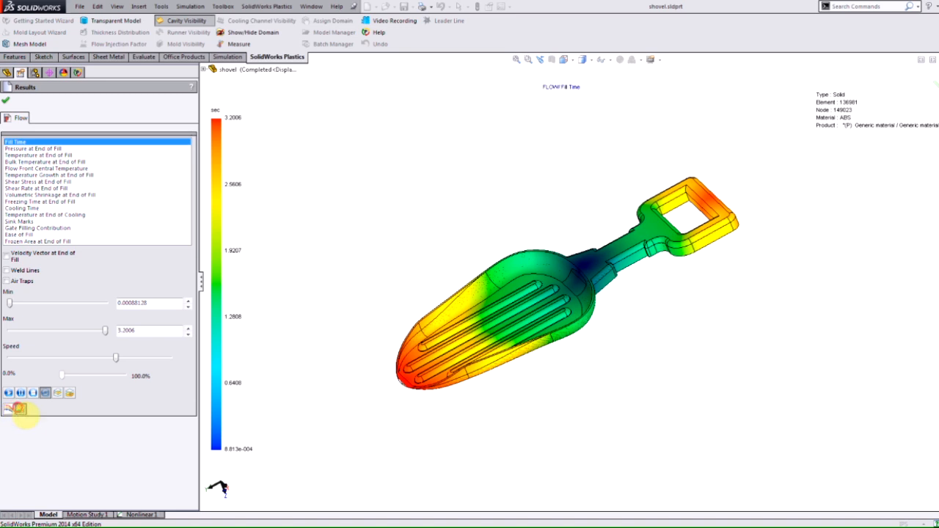
# Review the Results Adviser and Sink Marks plot (up to ~0.13 mm), then close results.
pyautogui.click(20, 409)
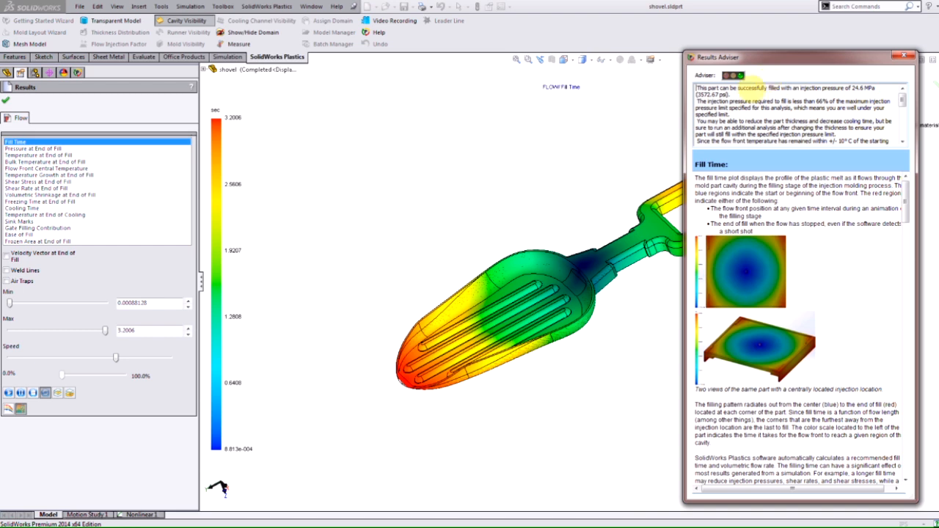
pyautogui.click(33, 149)
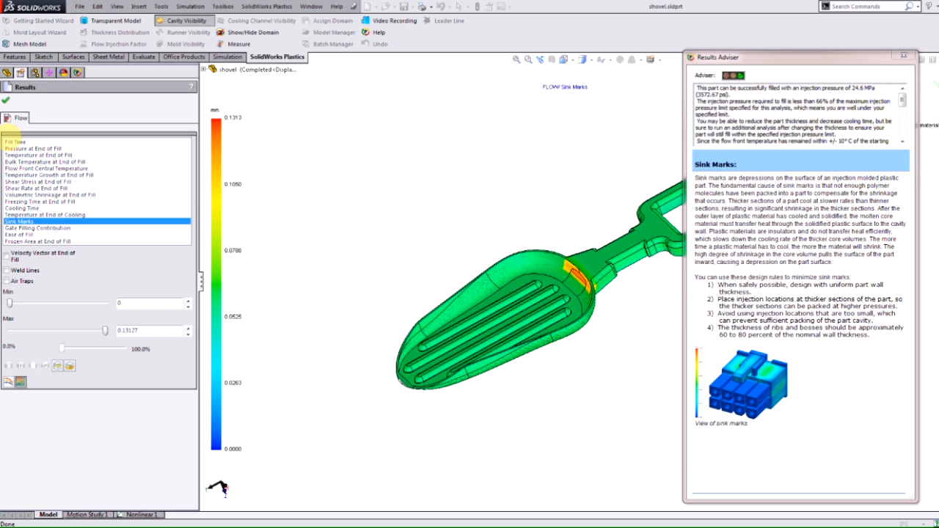
pyautogui.click(21, 73)
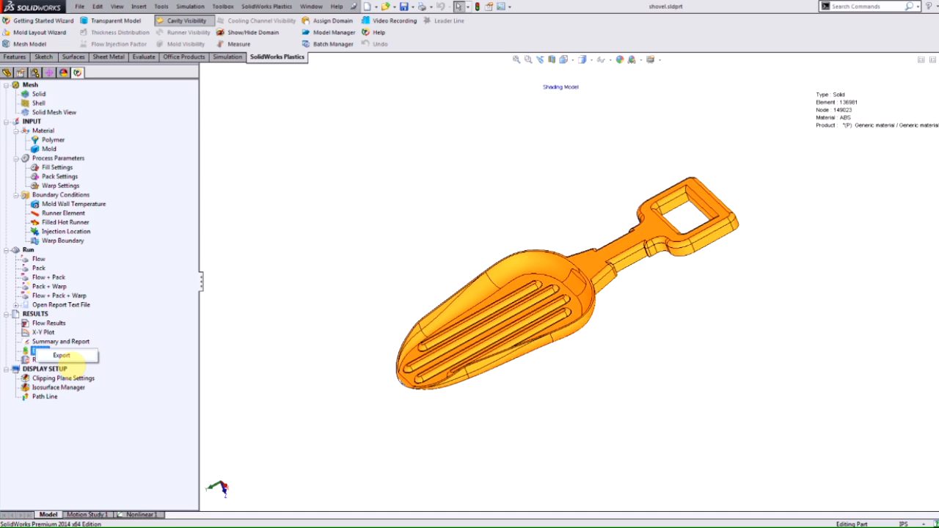
# Export the plastics analysis results and switch to the Simulation commands.
pyautogui.click(62, 355)
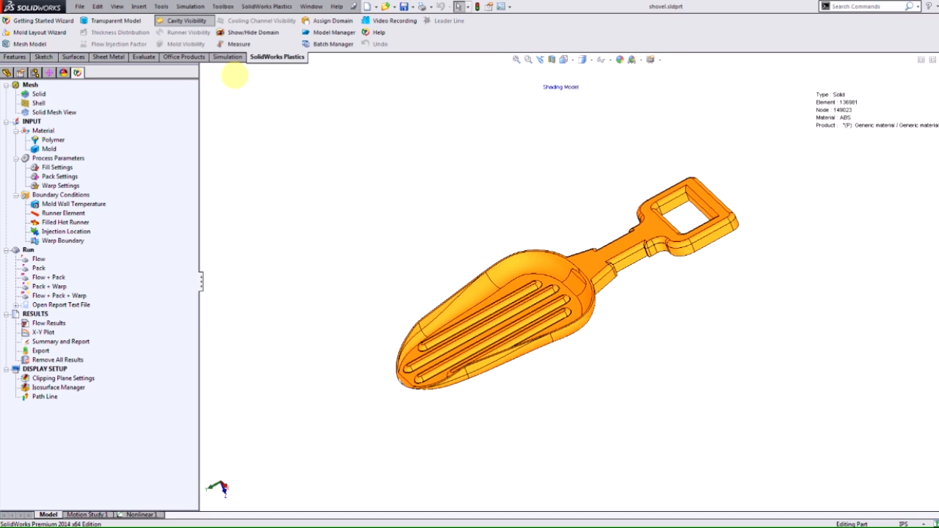
pyautogui.click(227, 57)
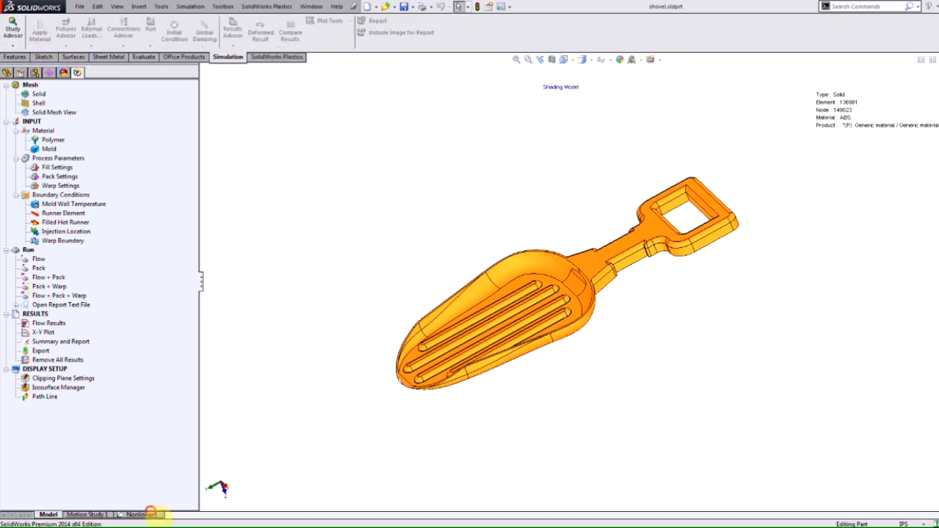
# Add In-mold Residual Stresses to Nonlinear 1, importing stresses and material from Plastics.
pyautogui.click(139, 514)
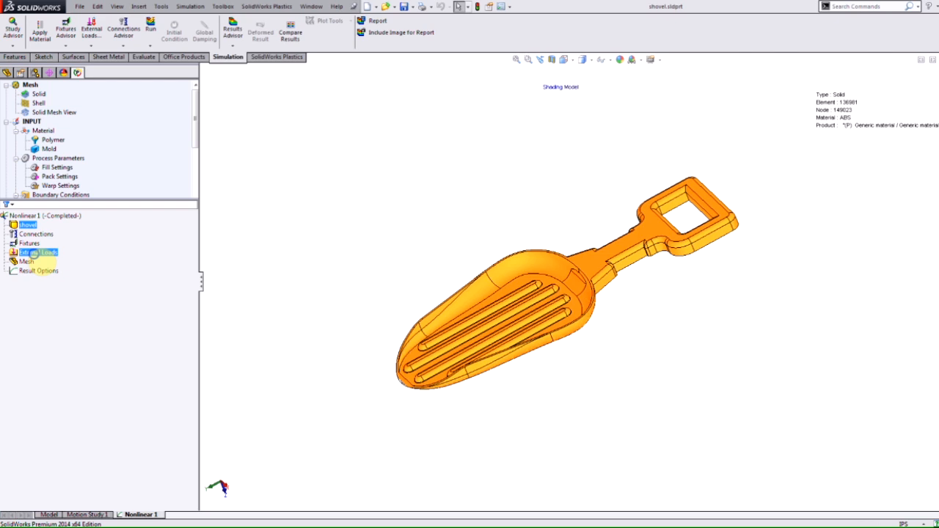
pyautogui.rightClick(38, 252)
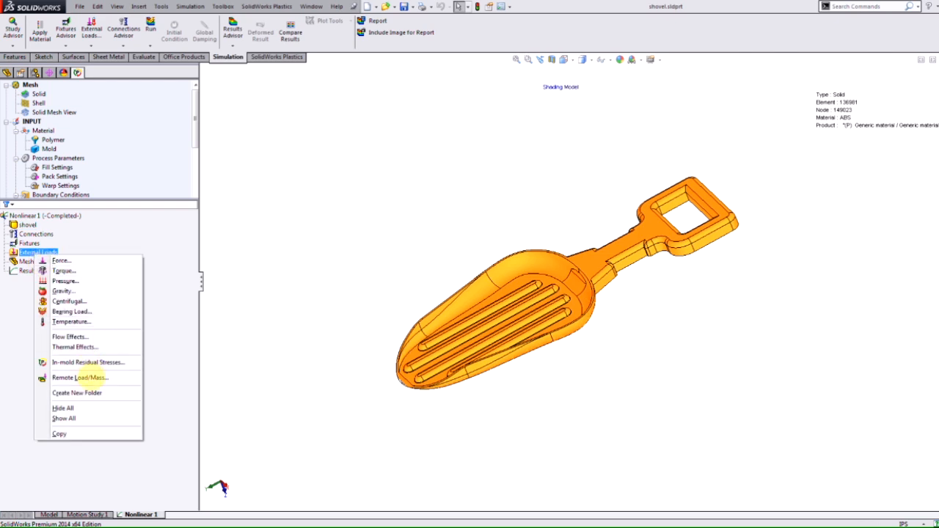
pyautogui.click(88, 363)
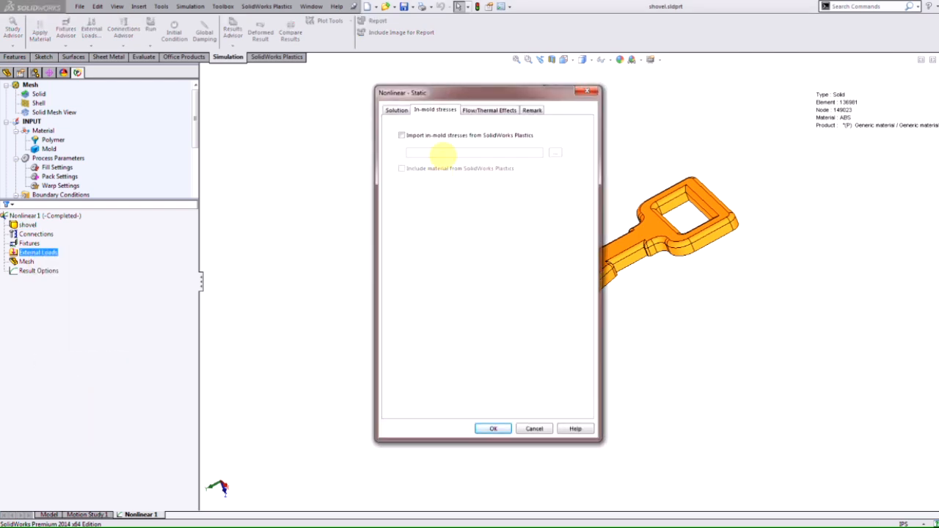
pyautogui.click(402, 135)
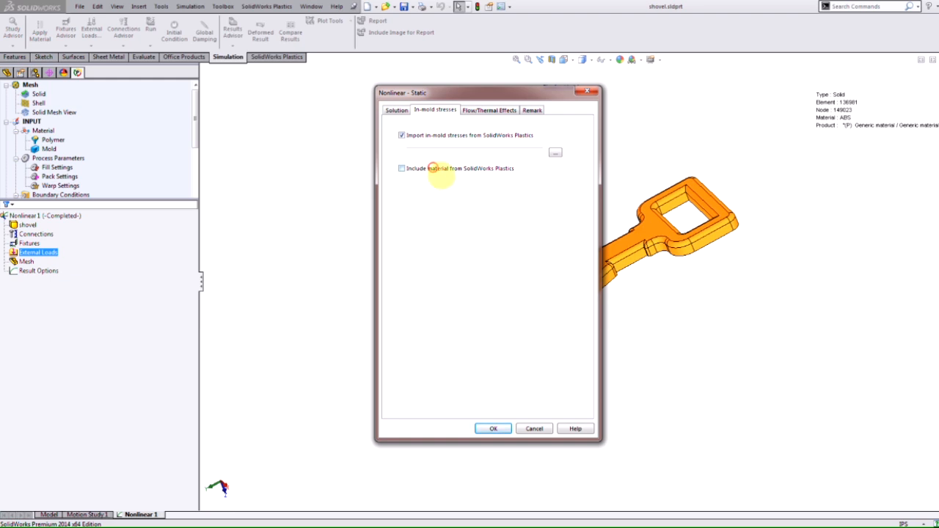
pyautogui.click(401, 168)
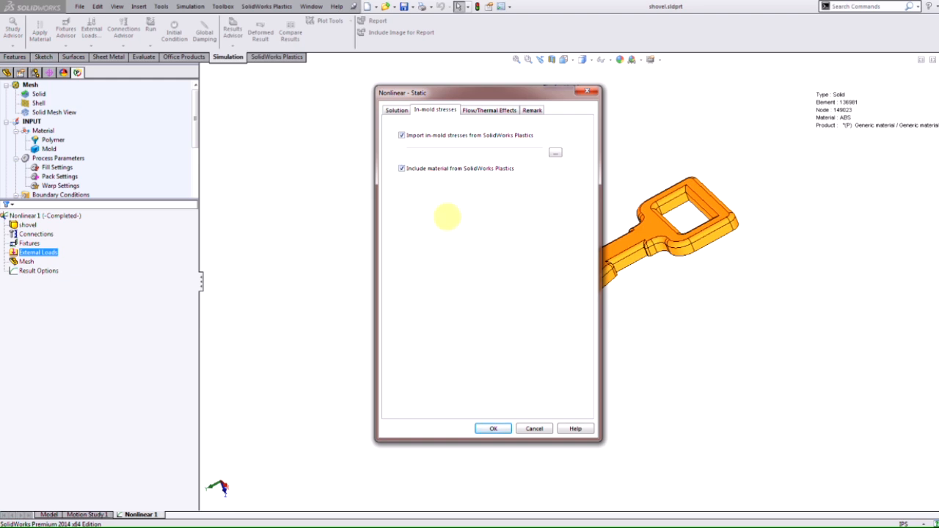
pyautogui.click(492, 428)
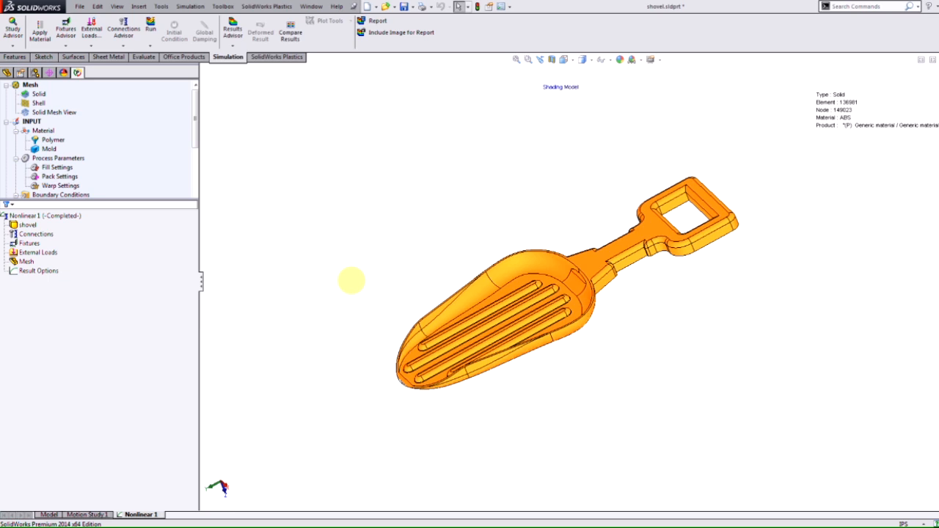